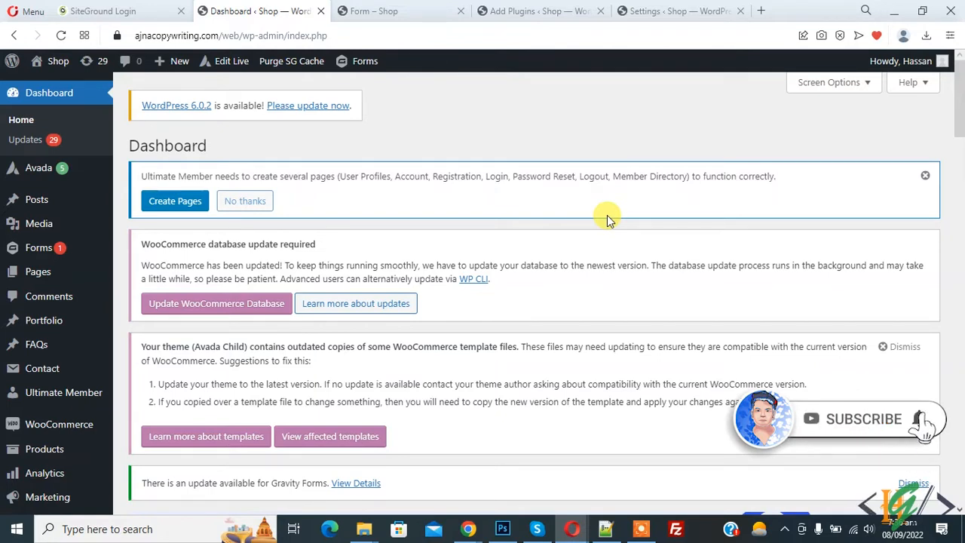
mouse_move(603, 217)
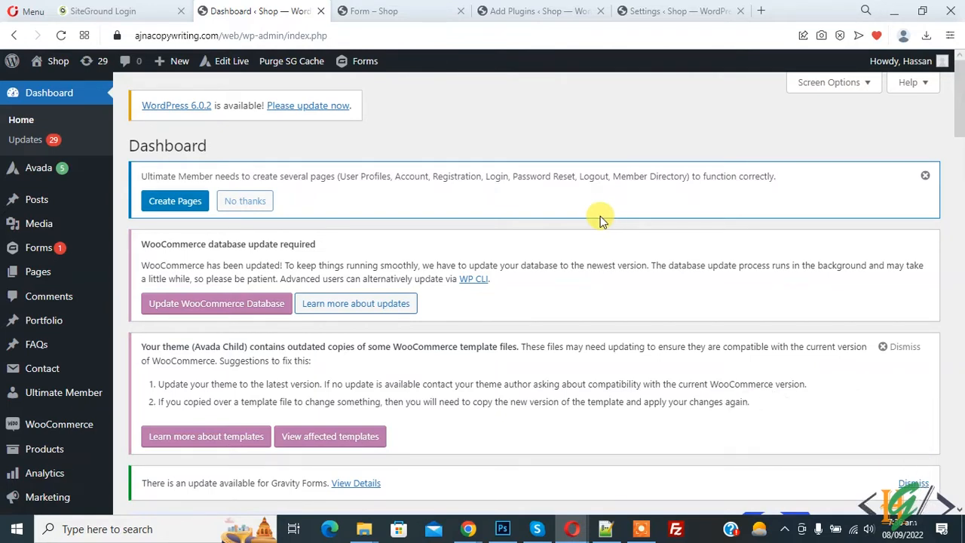
Install and activate the Create And Assign Categories For Pages plugin from Add New Plugins.
scroll("down", 3)
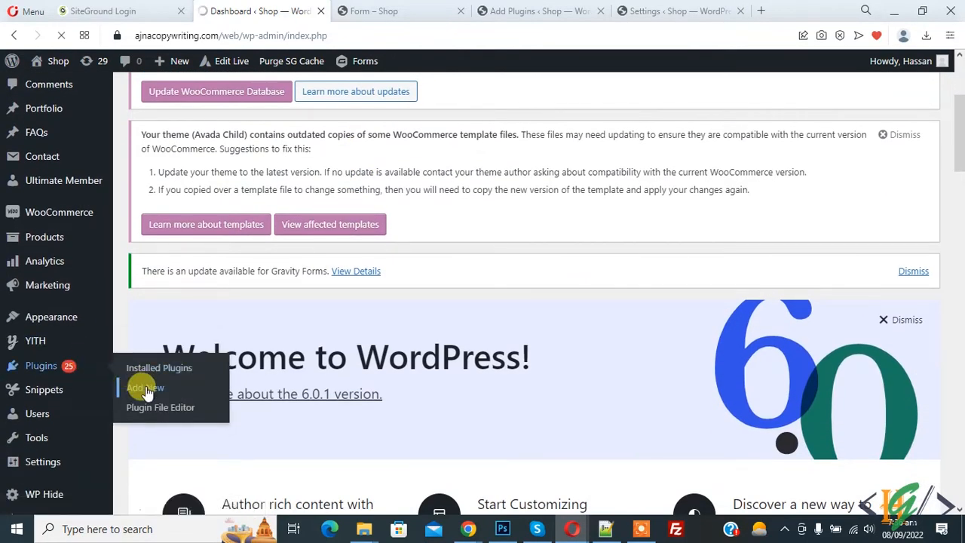
left_click(145, 387)
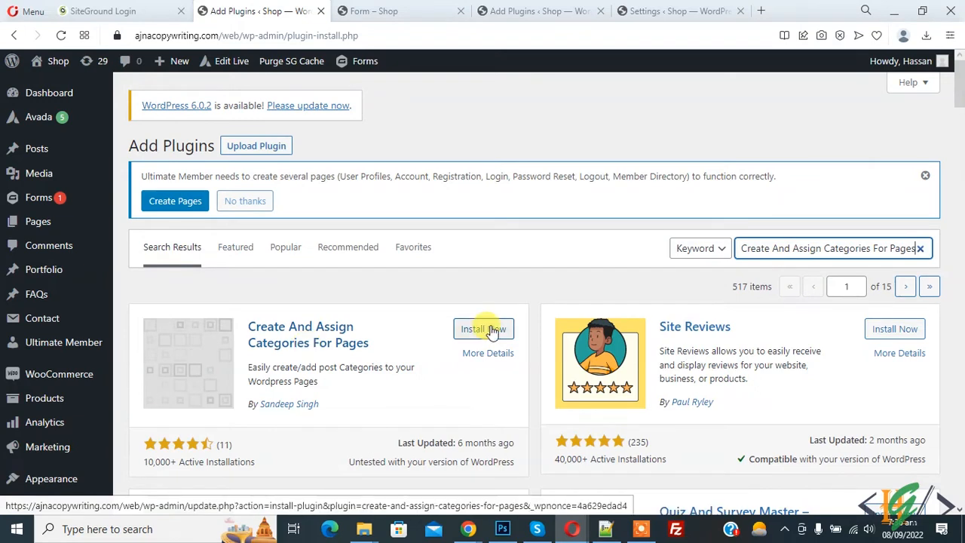
left_click(482, 329)
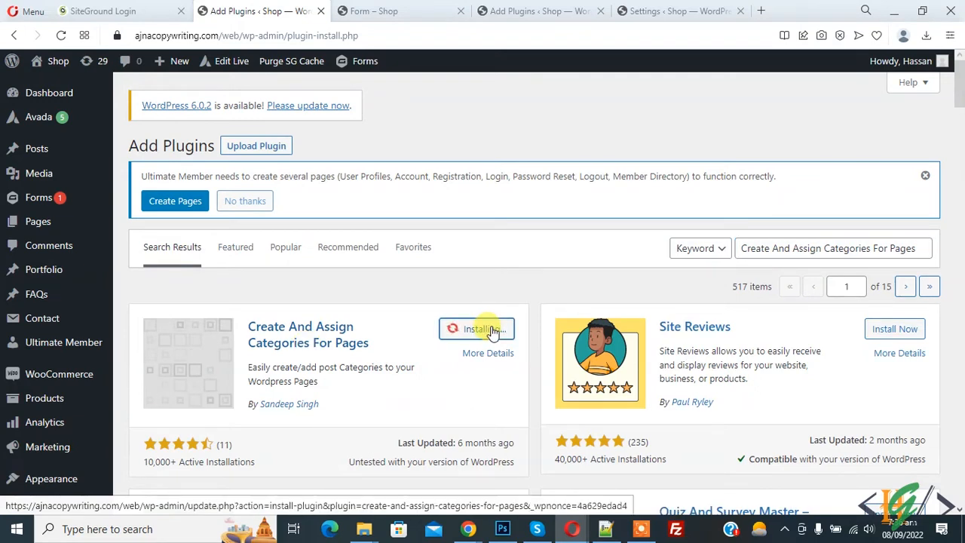
left_click(476, 329)
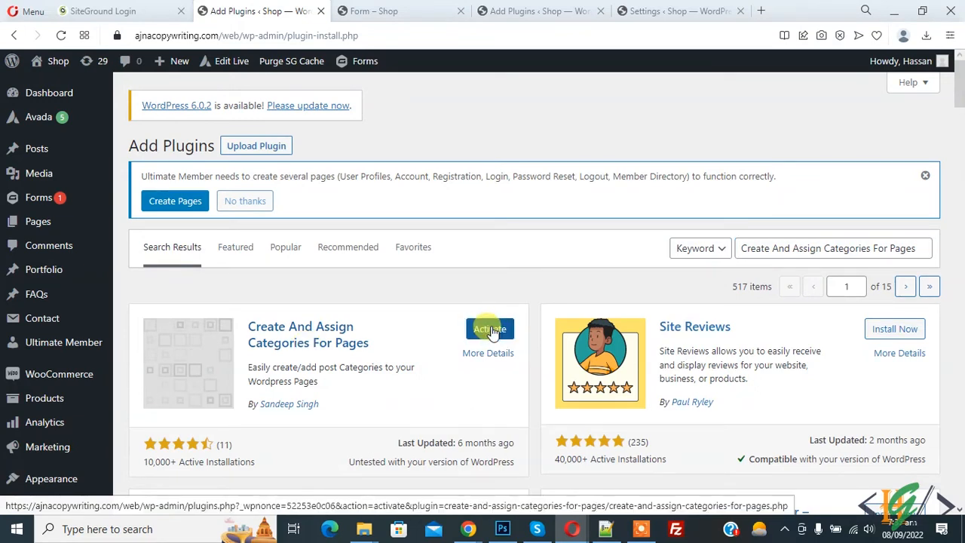
left_click(489, 328)
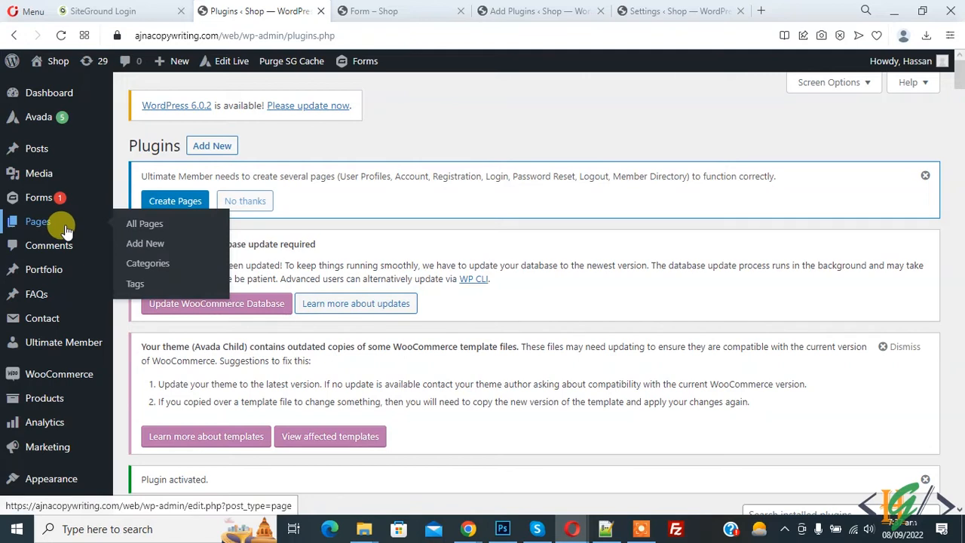
mouse_move(134, 283)
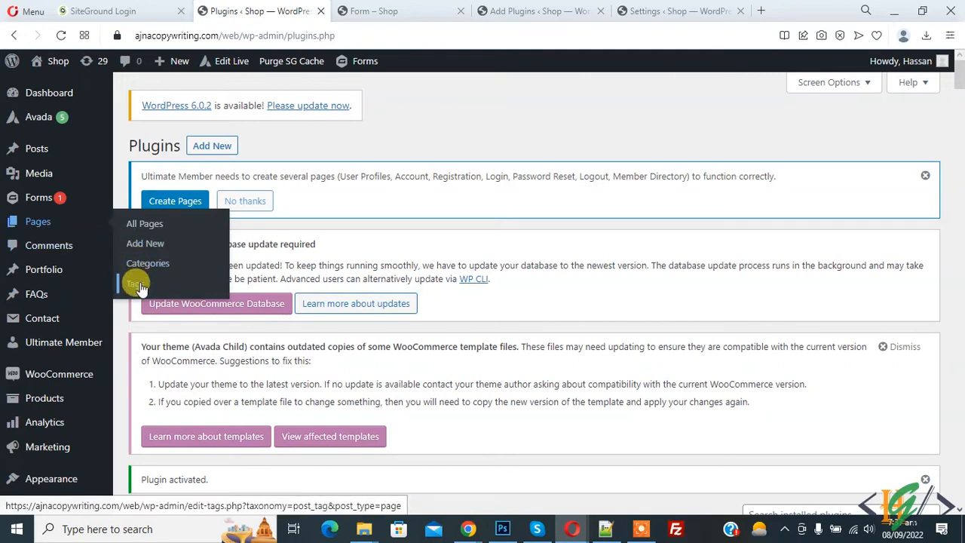
mouse_move(147, 263)
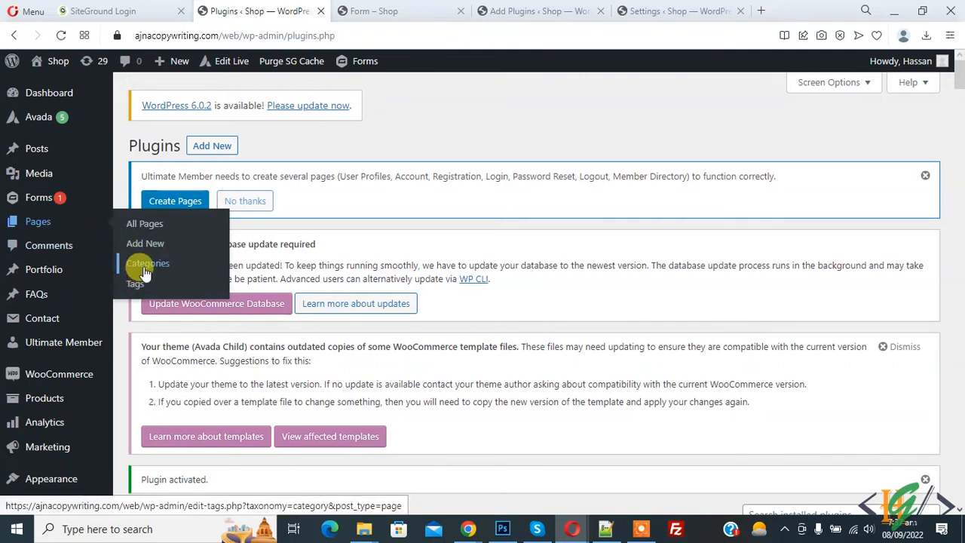
View the Pages Categories screen listing Adidas, Brand, Clothing, Designing and Uncategorized.
left_click(148, 262)
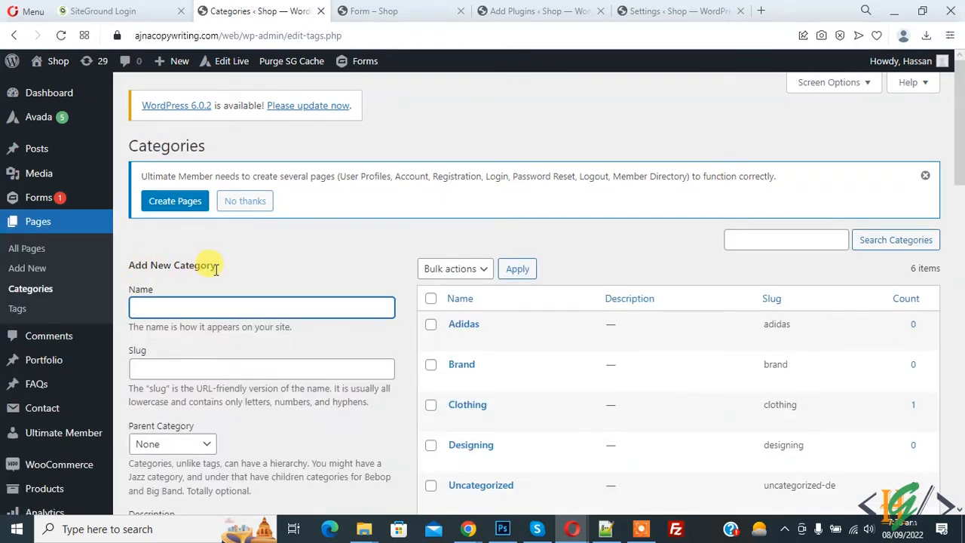
mouse_move(202, 293)
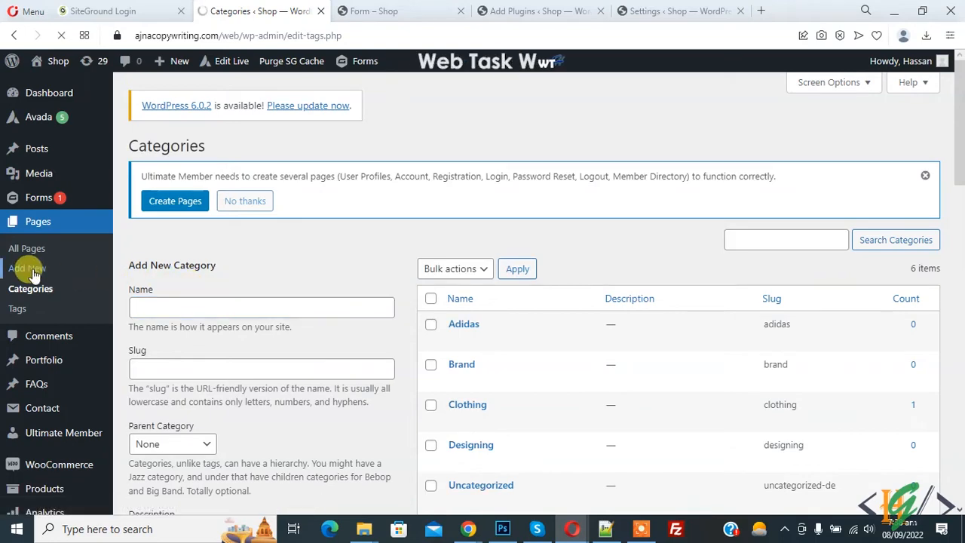
Check the new-page editor's Categories panel, then view the All Pages list with its Categories column.
left_click(28, 269)
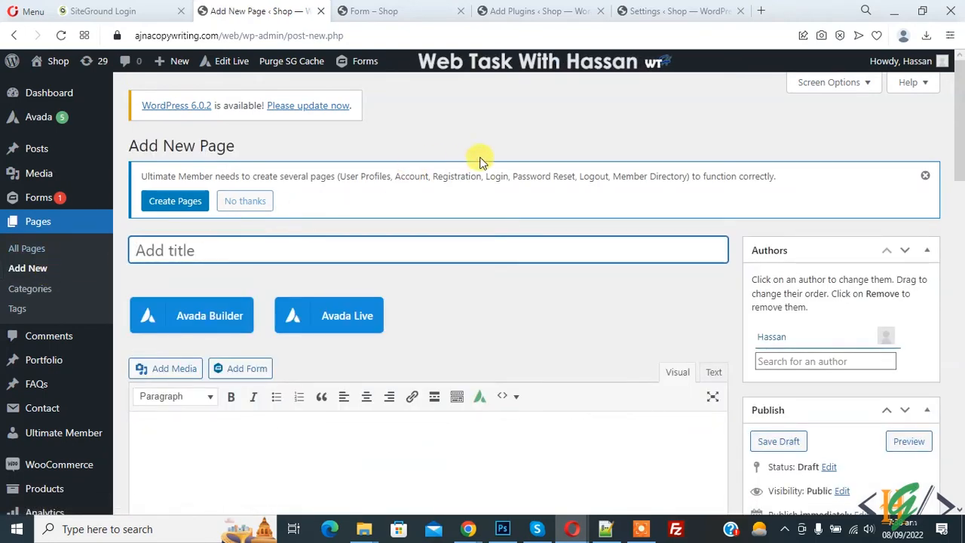
scroll("down", 3)
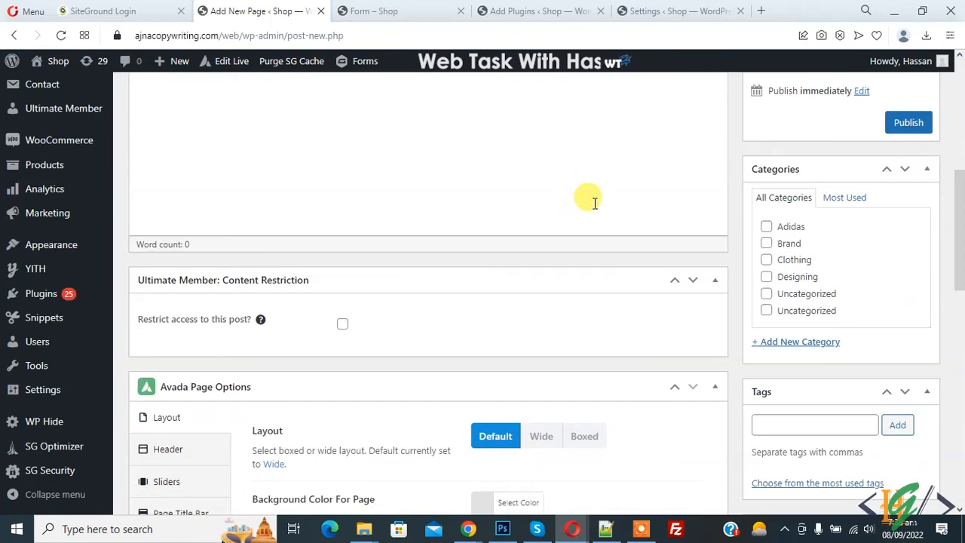
scroll("down", 3)
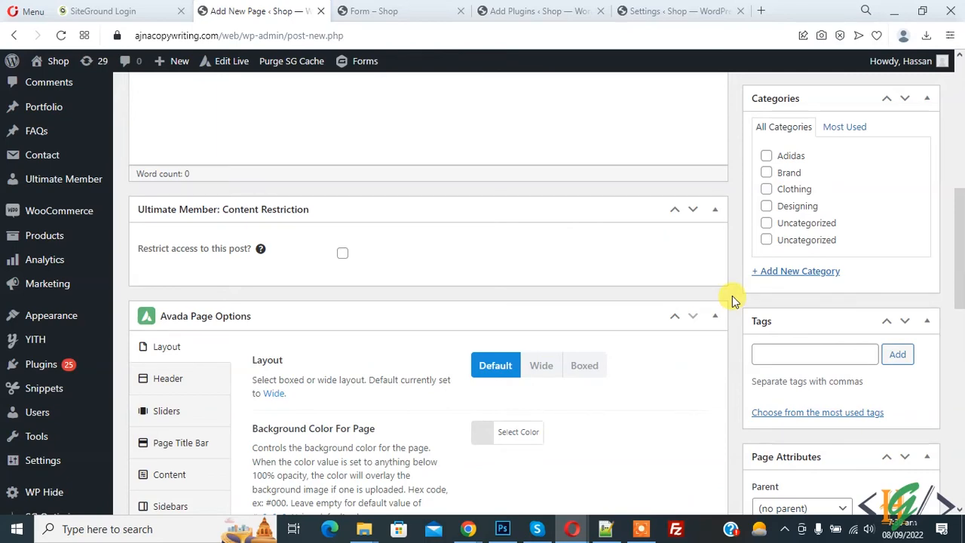
left_click(37, 220)
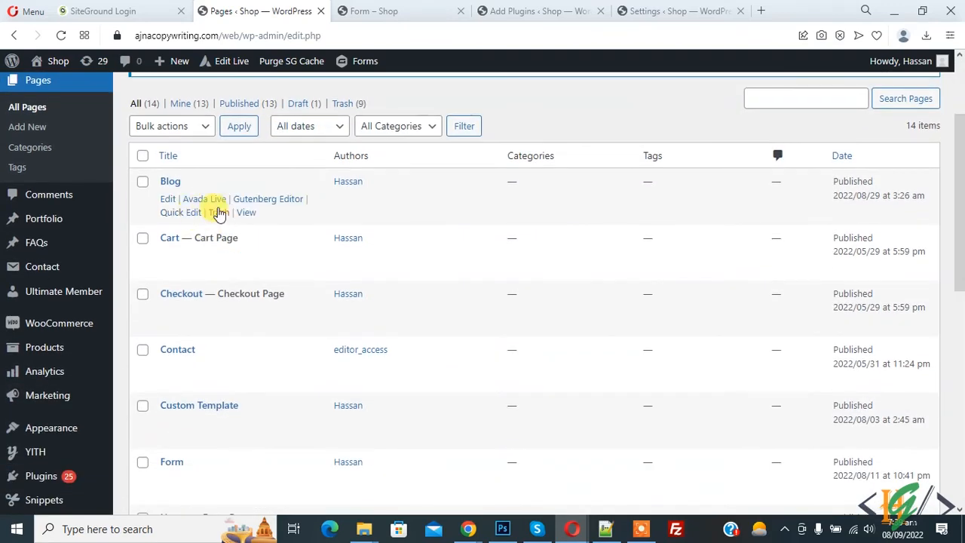
Assign the Adidas category to the Blog page via Quick Edit and update it.
left_click(181, 211)
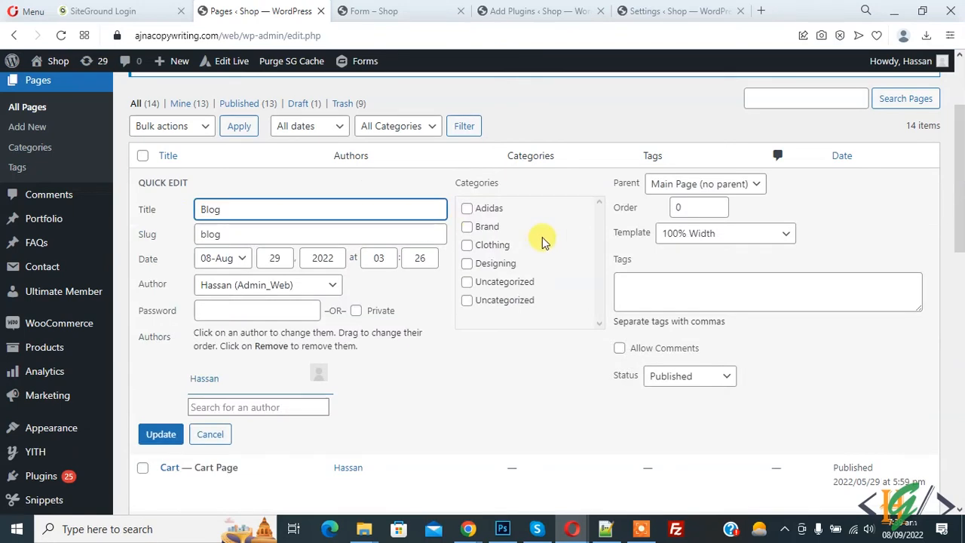
left_click(467, 208)
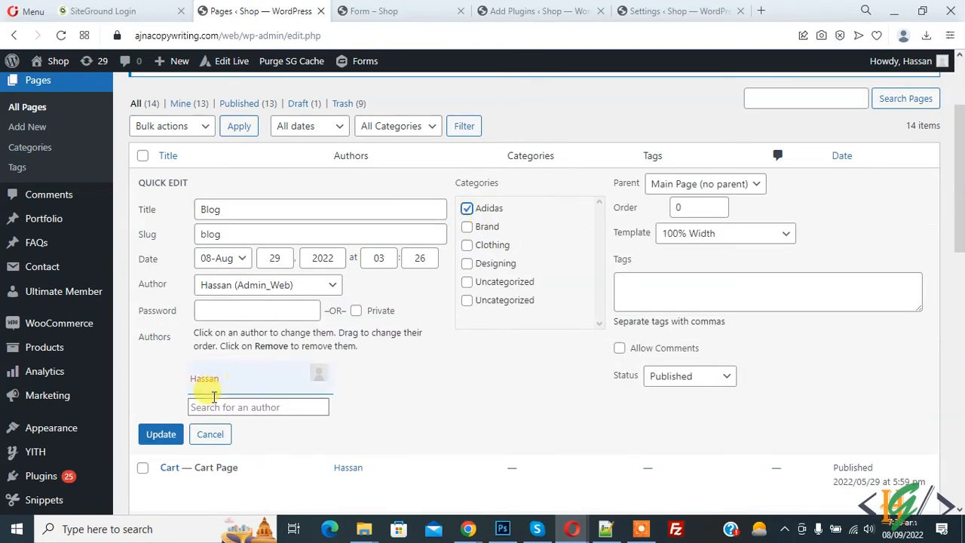
left_click(159, 434)
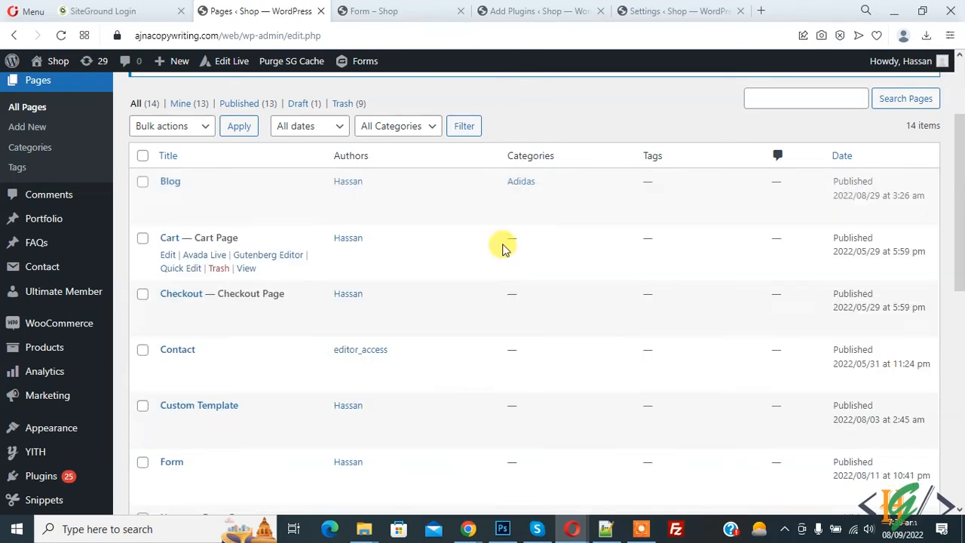
mouse_move(522, 181)
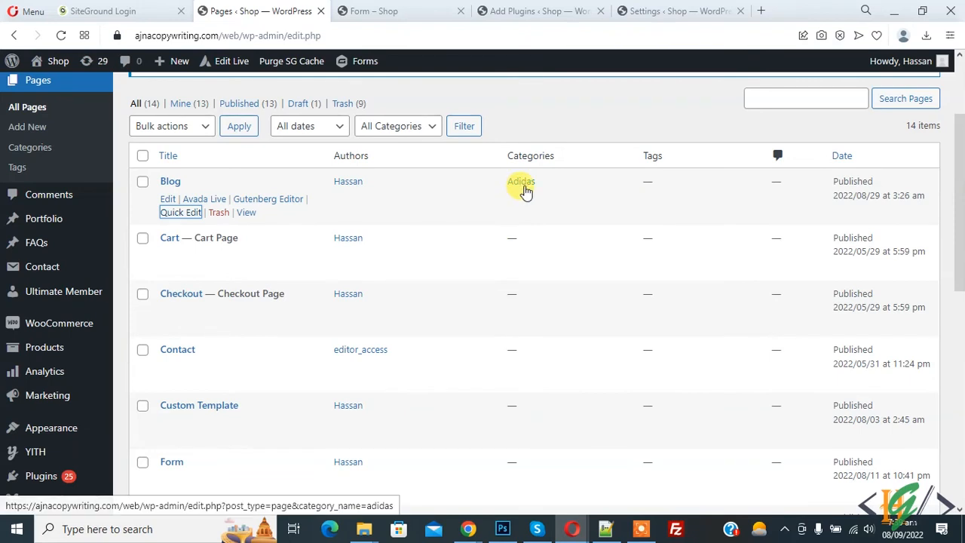